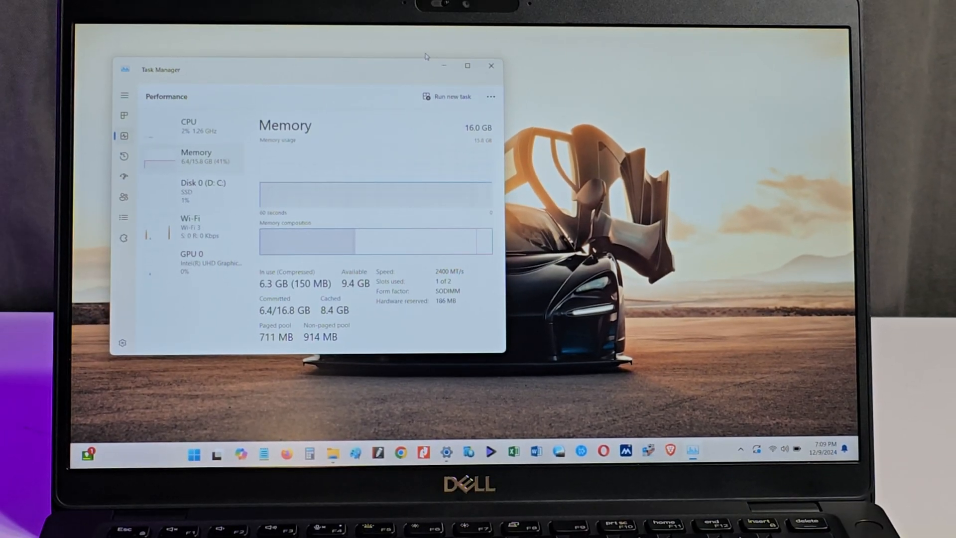
Open This PC in File Explorer to see C: at 64.6 GB free and D: at 1.40 GB free.
left_click(329, 454)
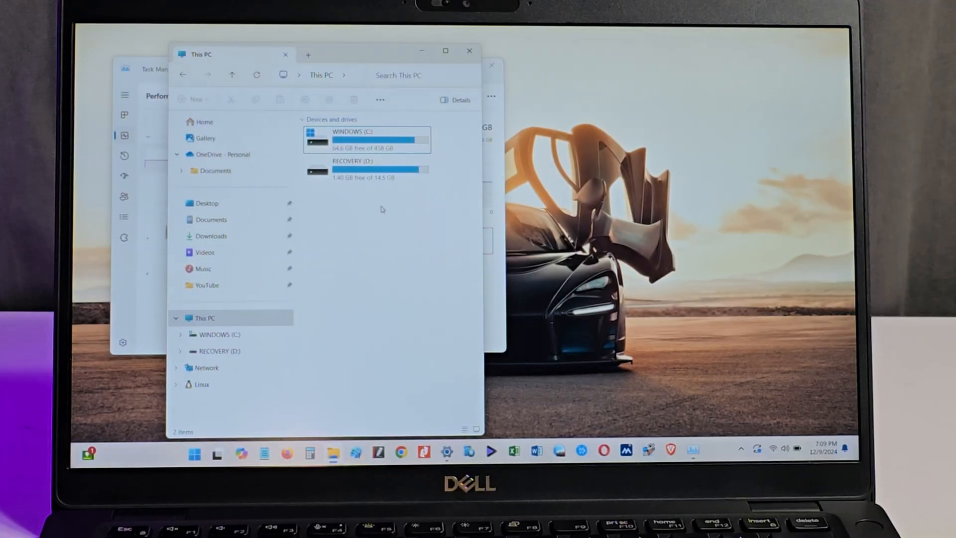
left_click(366, 139)
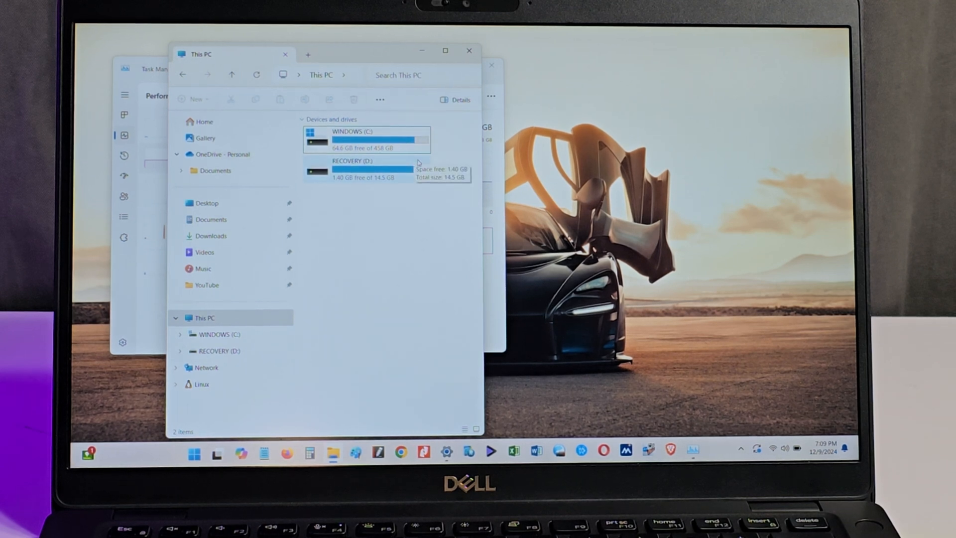
mouse_move(469, 50)
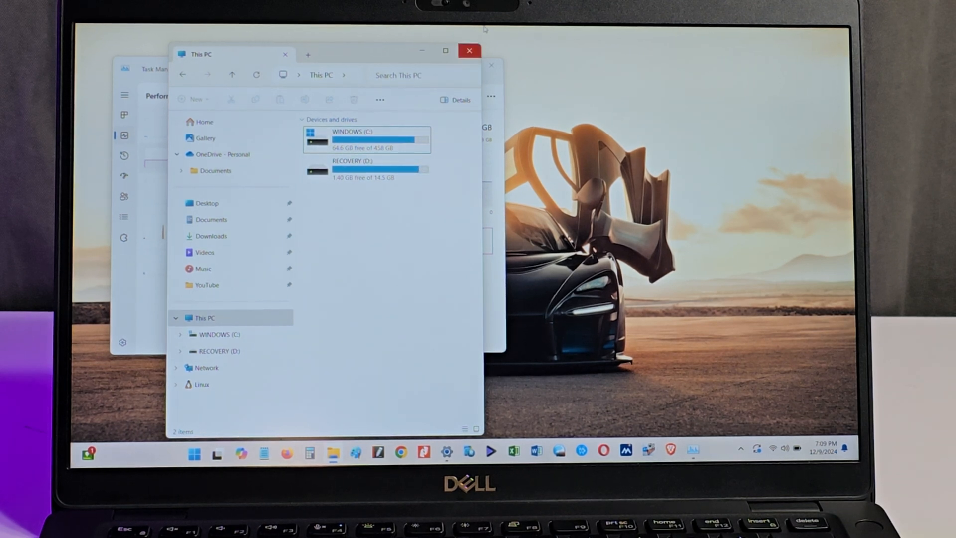